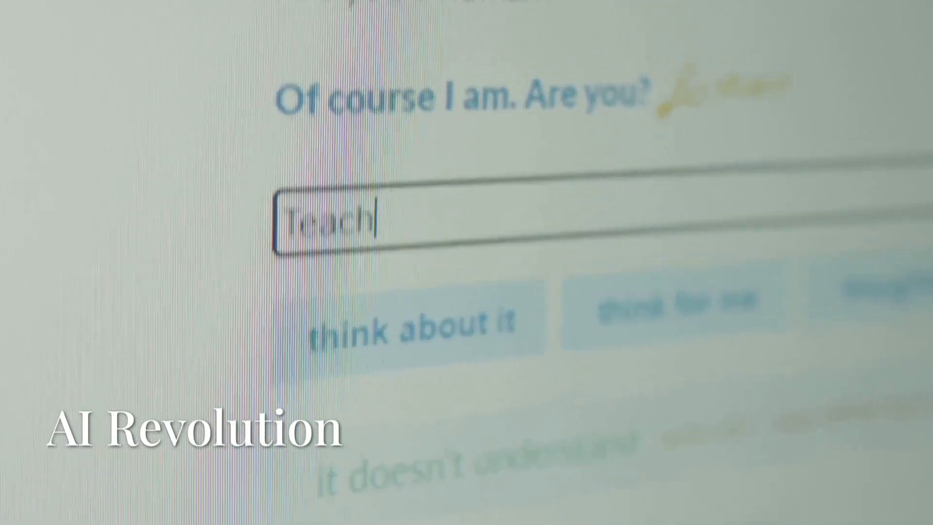
{"action": "type", "text": "me sm"}
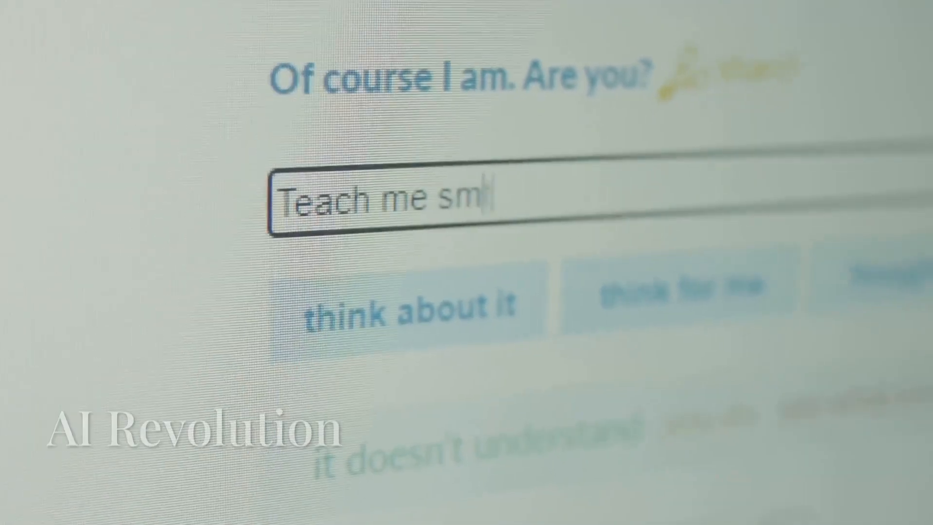
{"action": "type", "text": "th useful"}
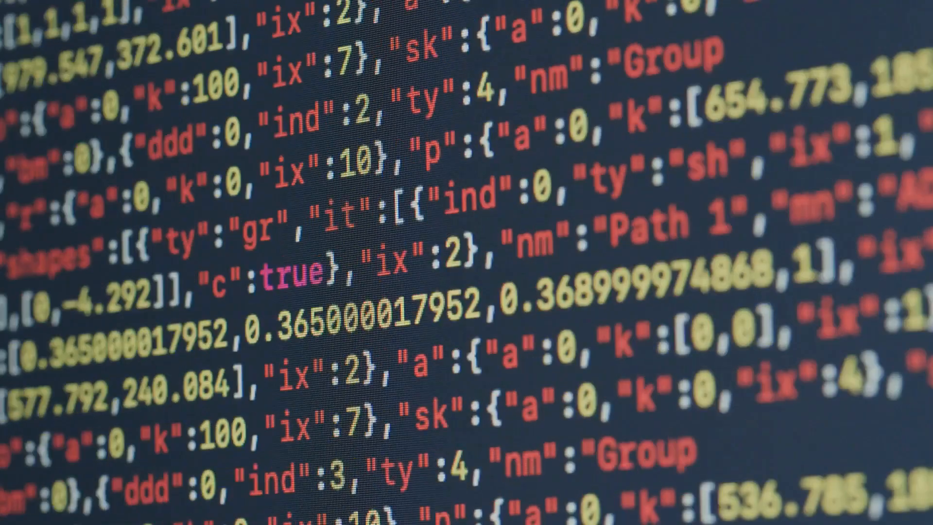
{"action": "scroll", "scroll_direction": "down", "scroll_amount": 3}
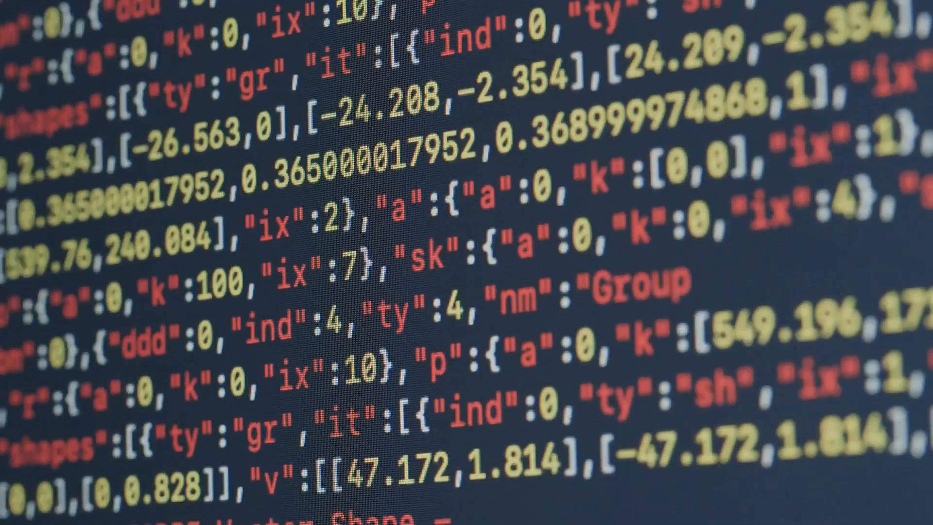
{"action": "scroll", "scroll_direction": "down", "scroll_amount": 3}
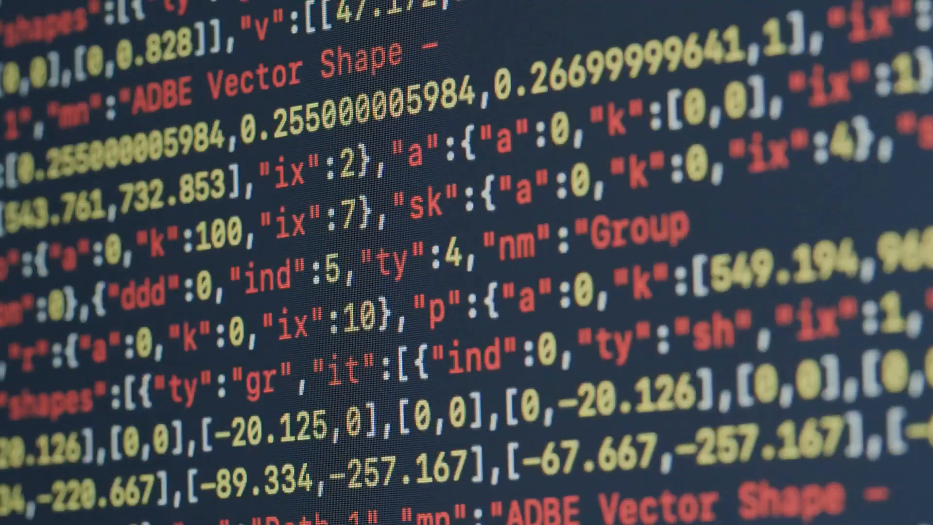